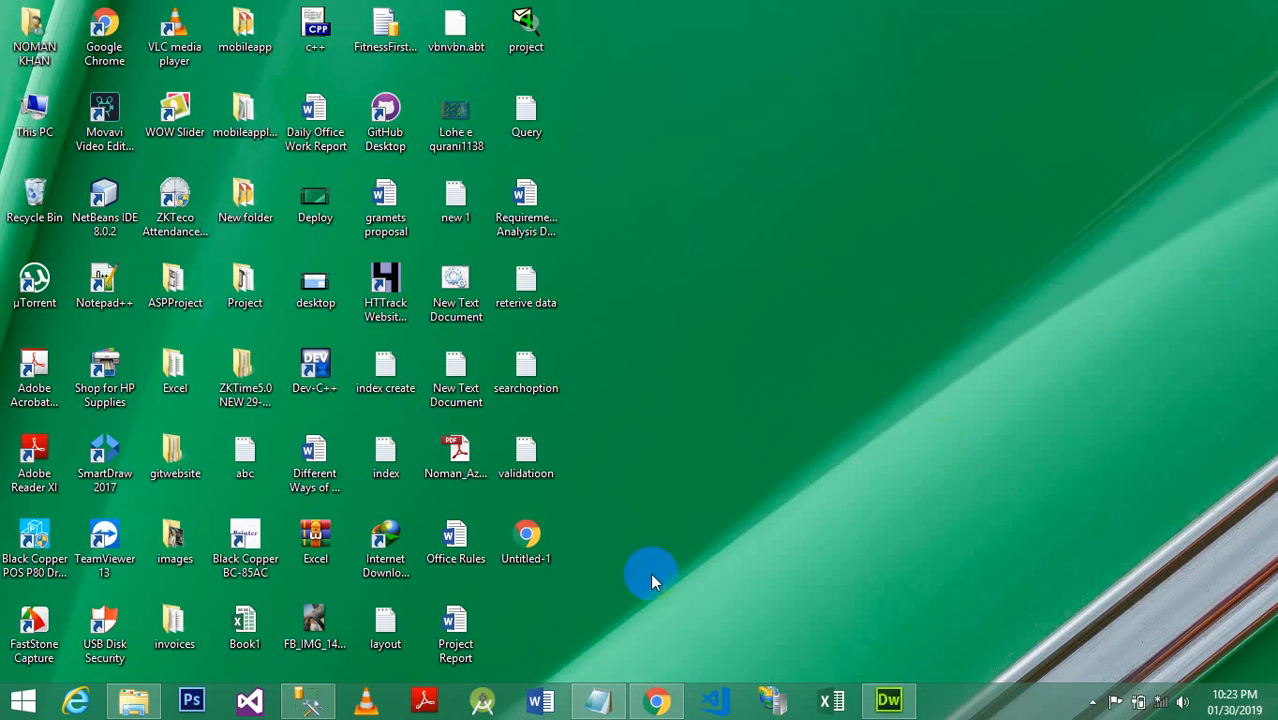
mouse_move(596, 696)
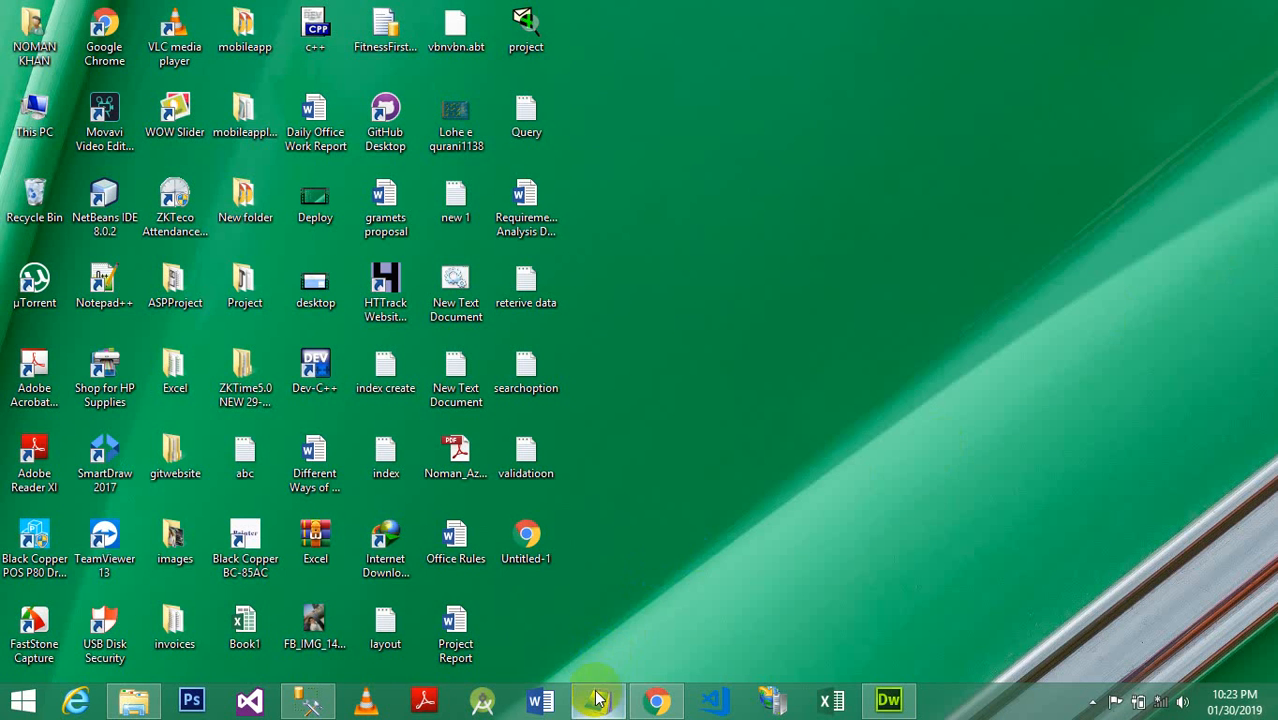
Step: Show the Notepad notes on stored procedures: faster execution, security, multiple programs
left_click(596, 700)
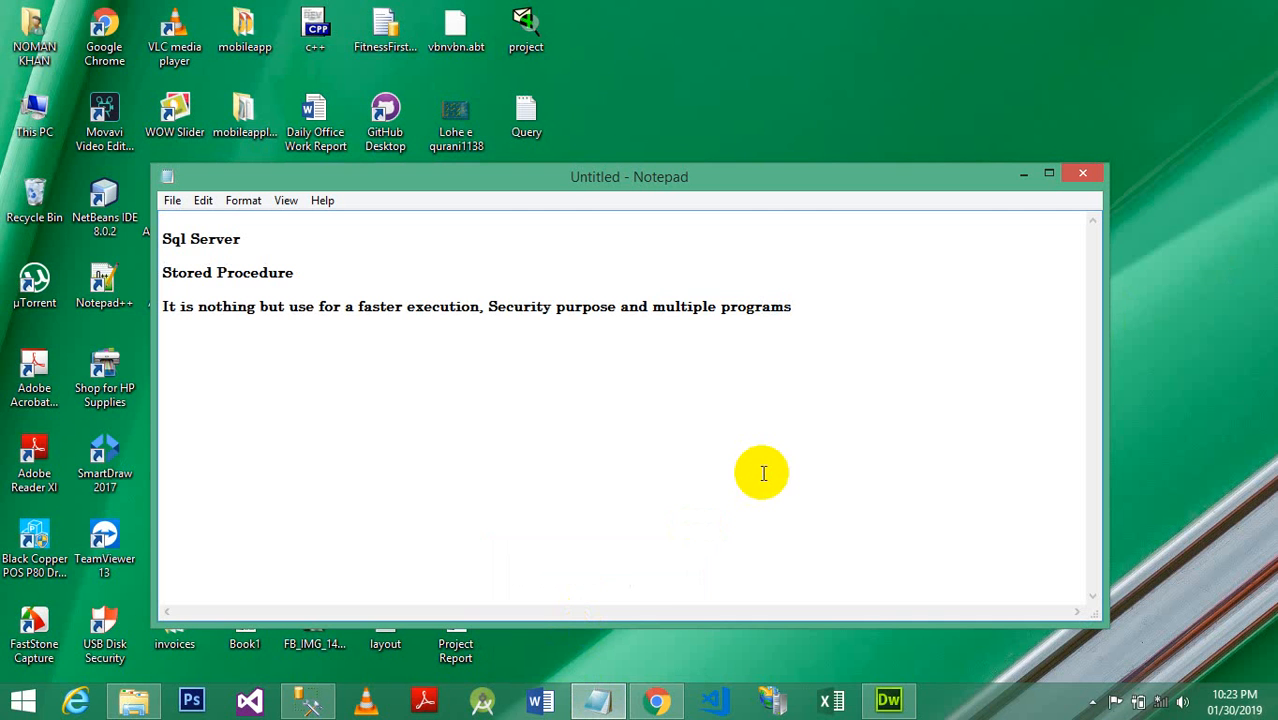
mouse_move(684, 360)
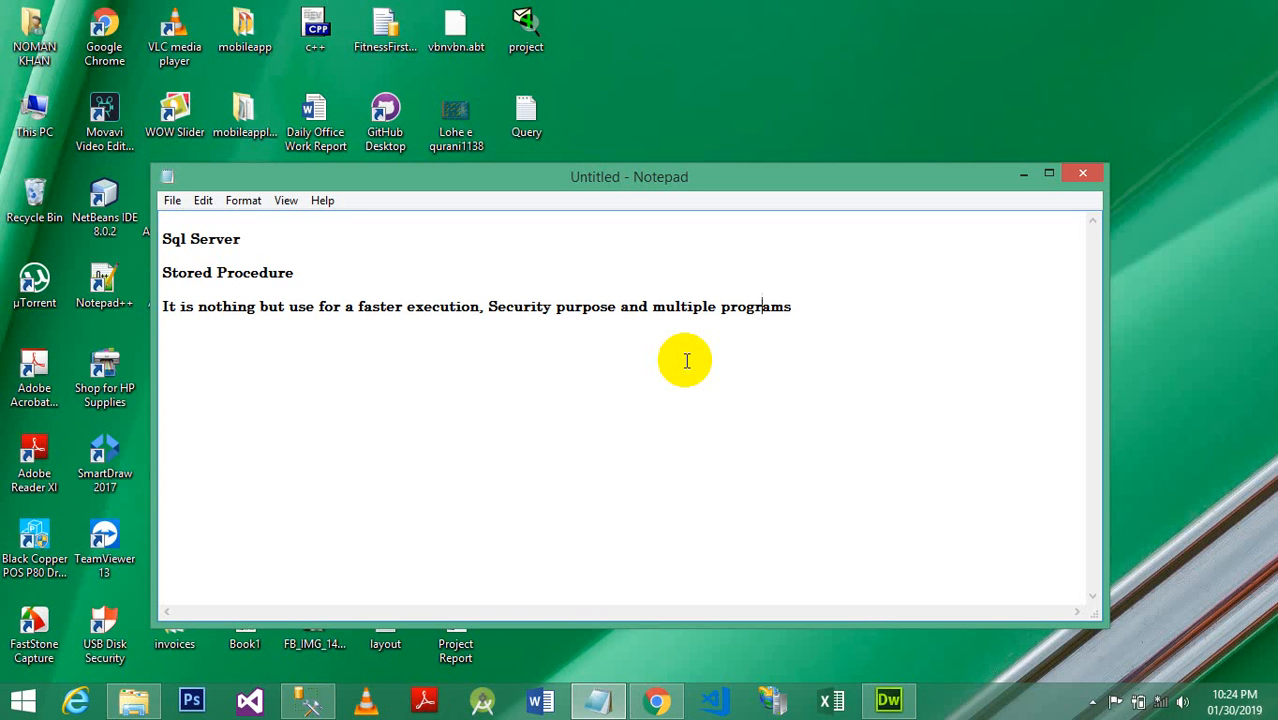
mouse_move(620, 468)
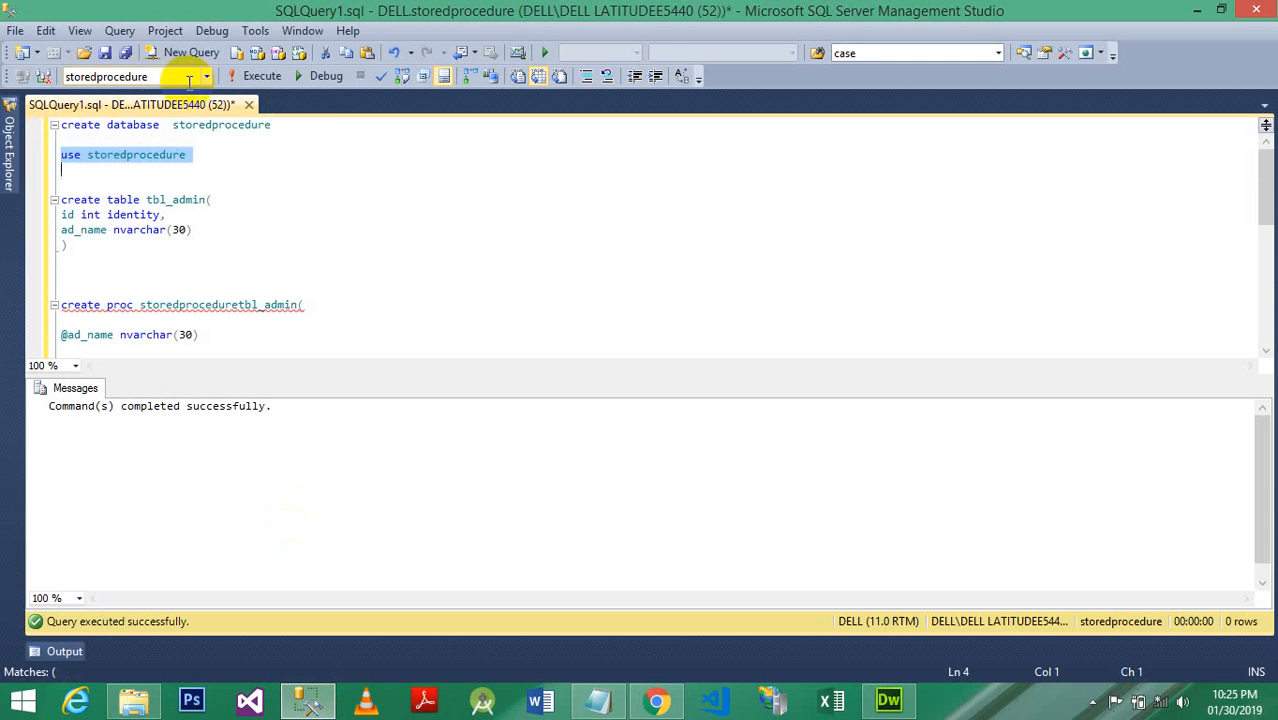
Step: Review the tbl_admin table definition in the query window, highlighting the identity column
left_click(200, 76)
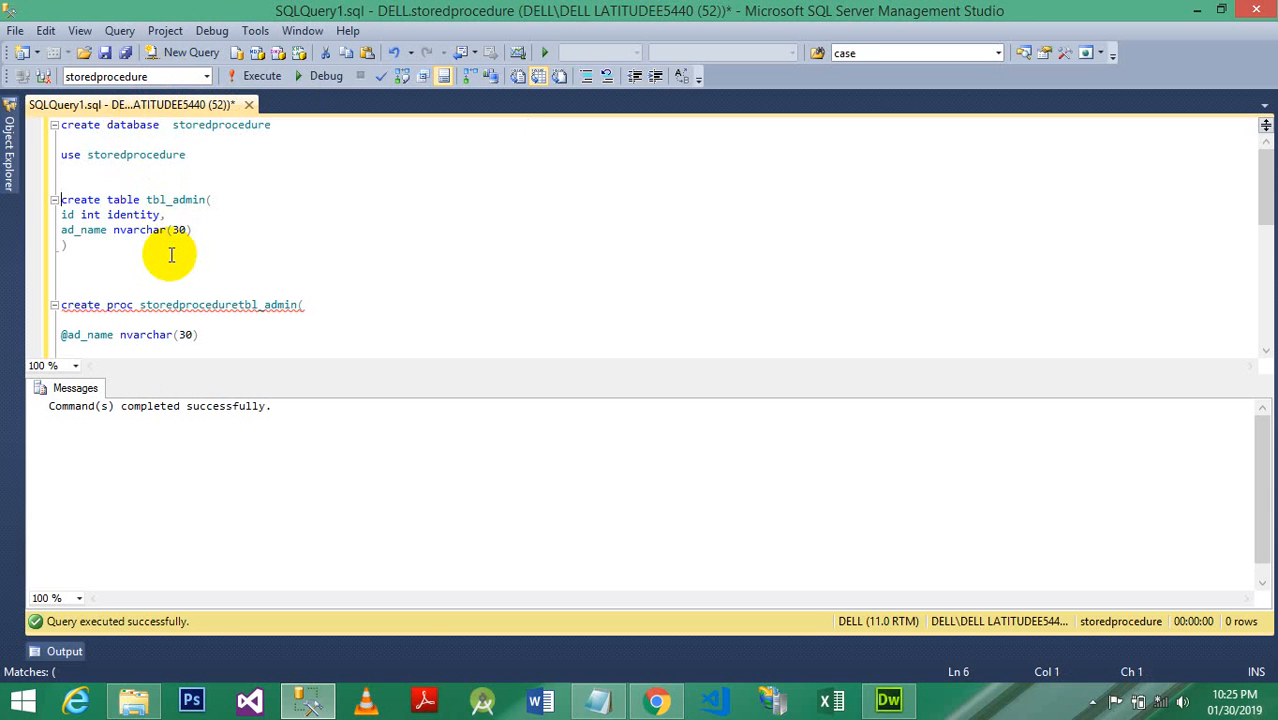
left_click_drag(60, 200, 68, 244)
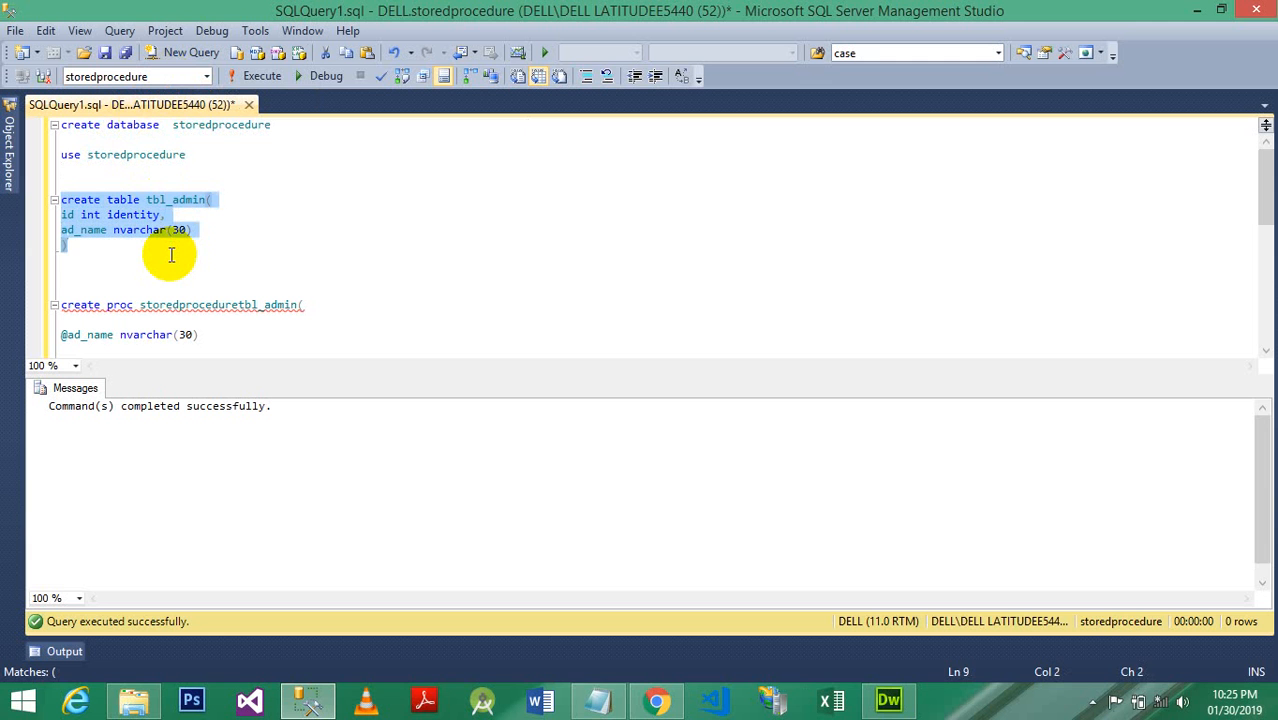
left_click(132, 228)
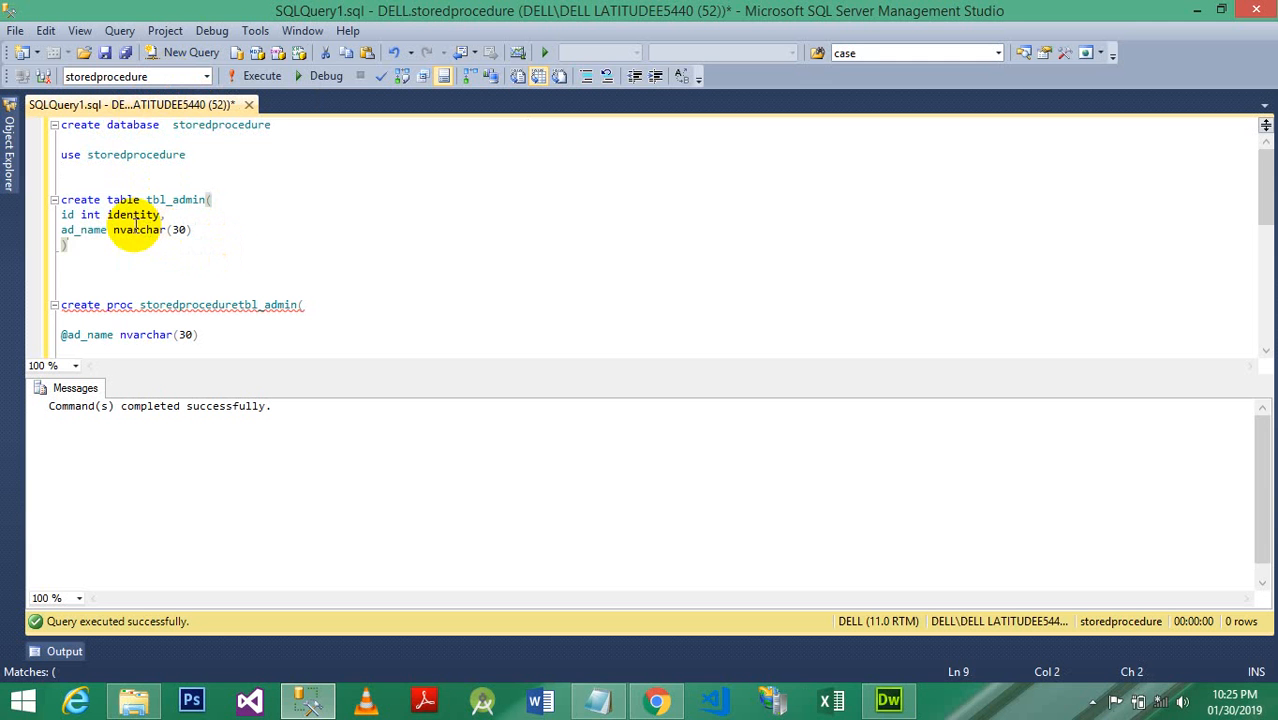
double_click(68, 216)
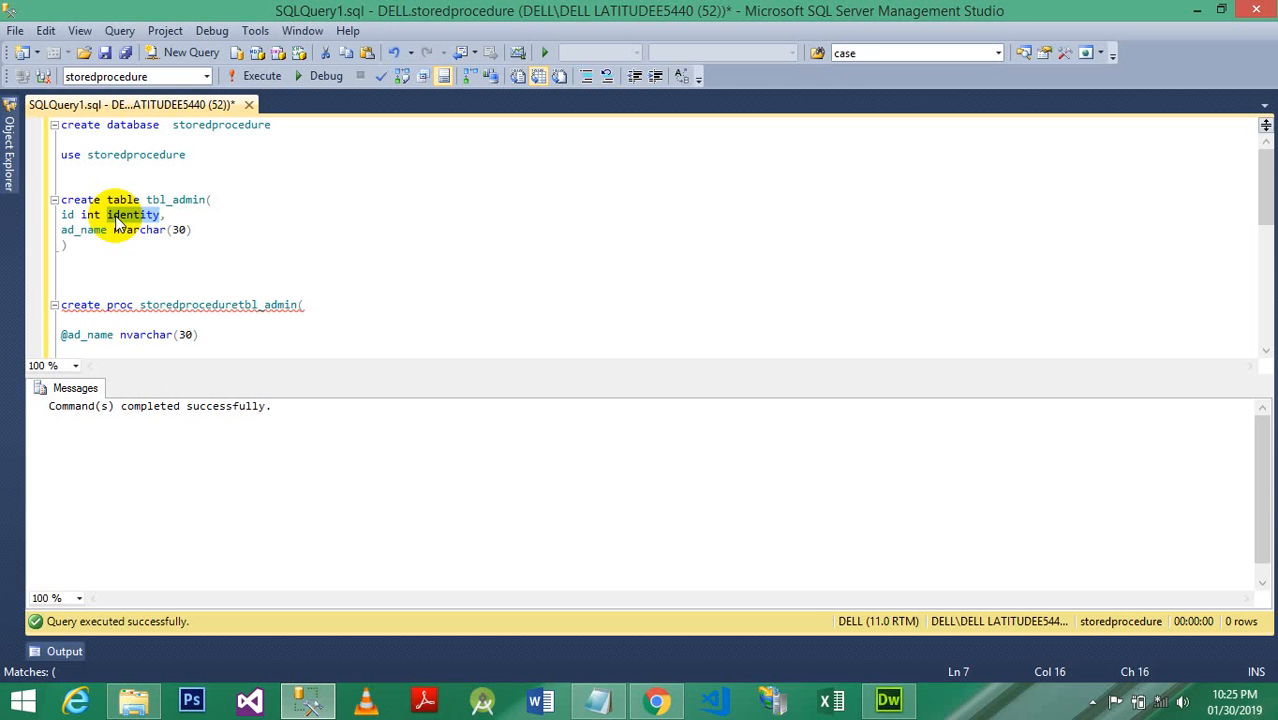
double_click(82, 232)
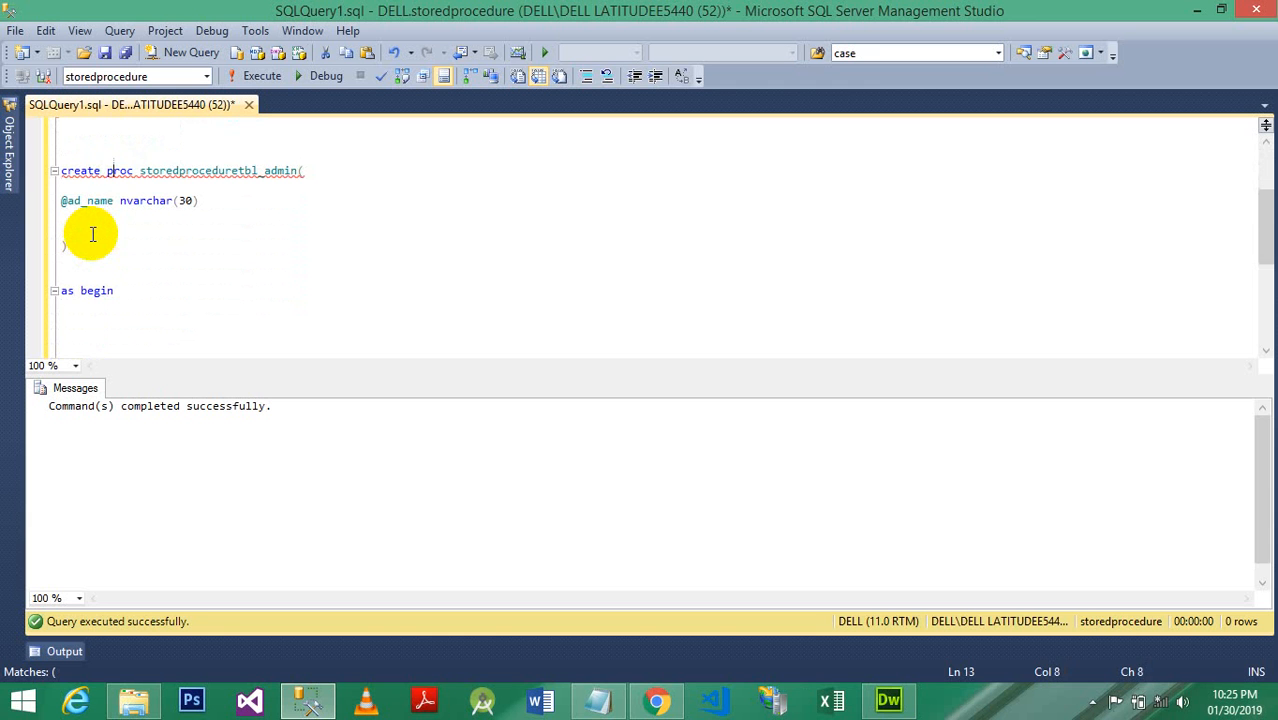
double_click(120, 170)
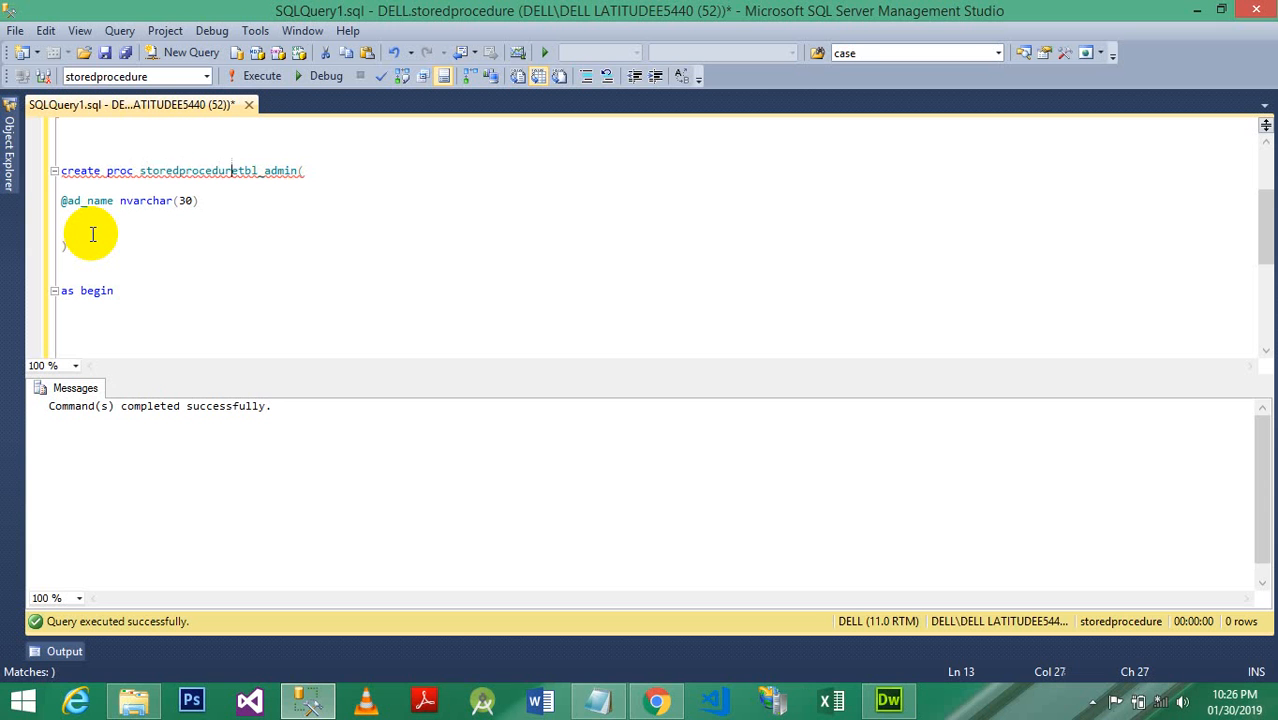
double_click(186, 170)
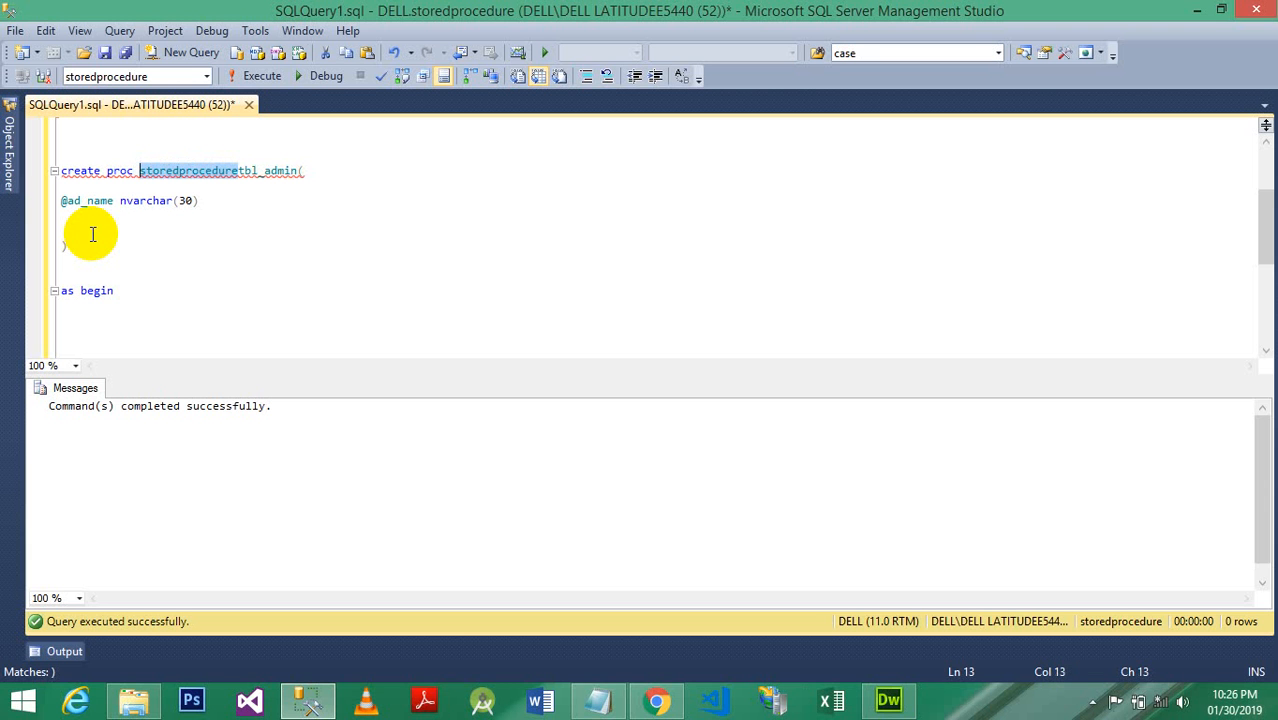
left_click(244, 170)
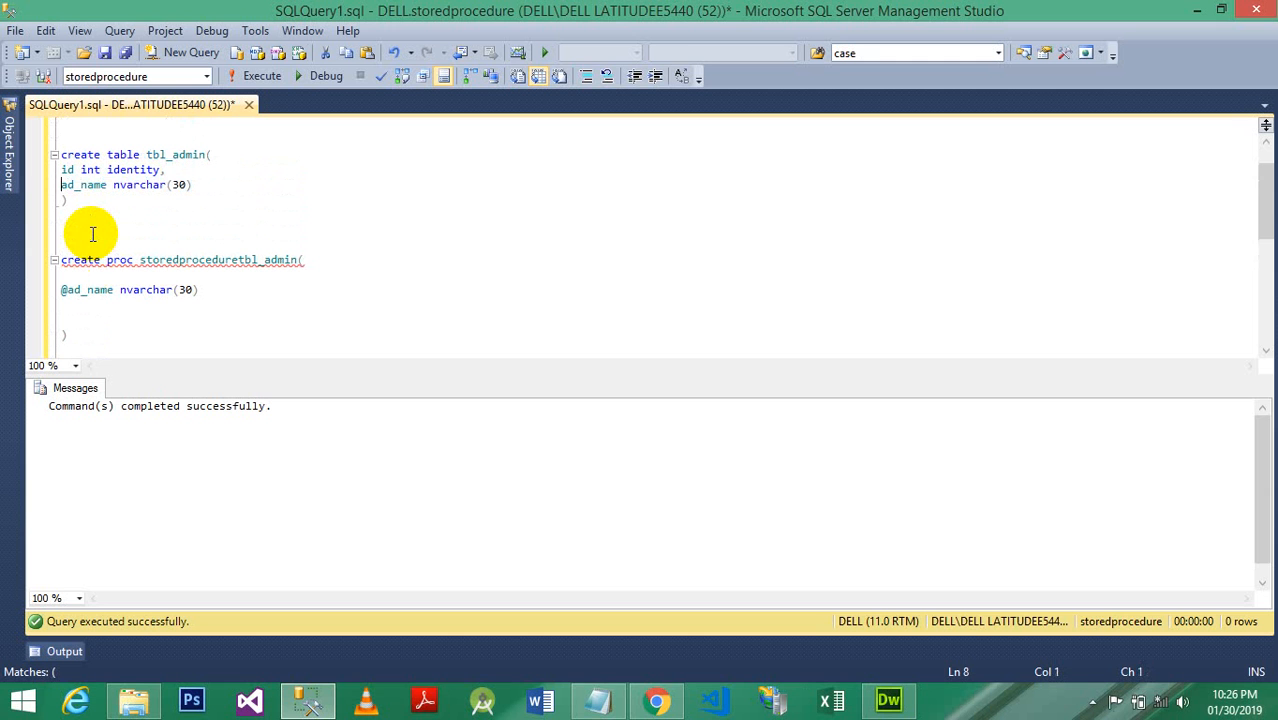
left_click_drag(60, 184, 192, 184)
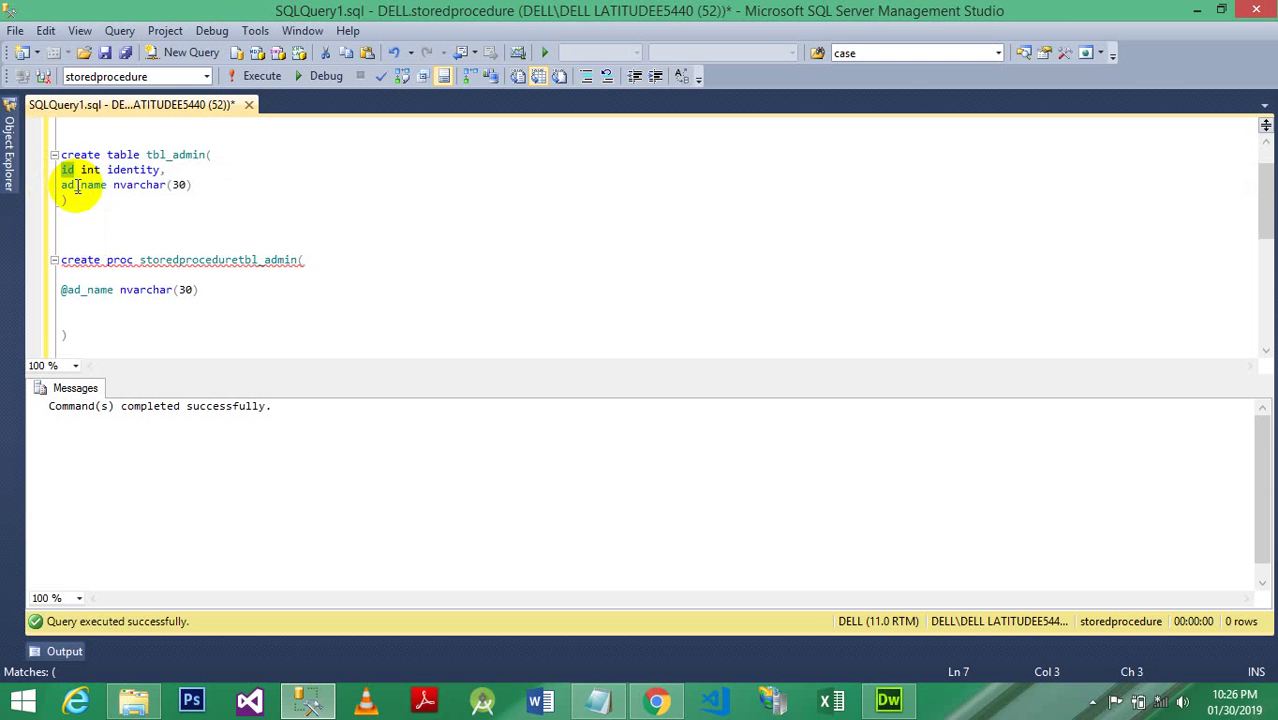
double_click(82, 184)
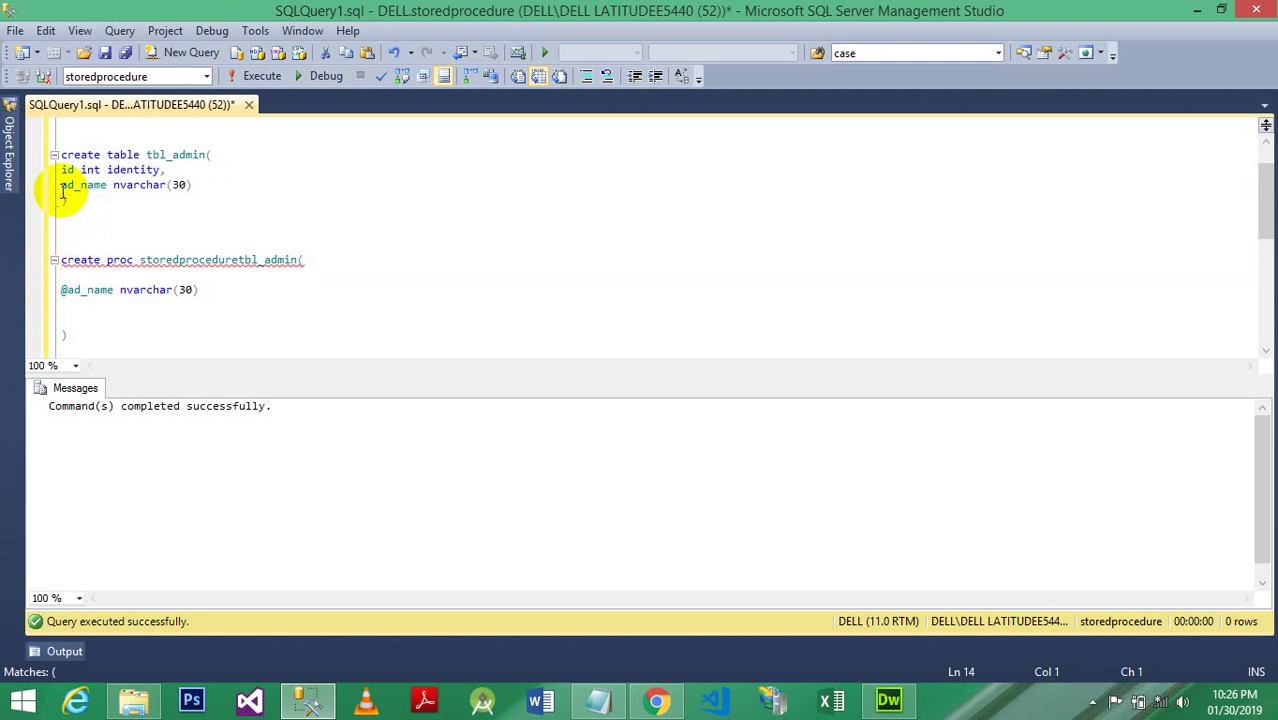
double_click(82, 184)
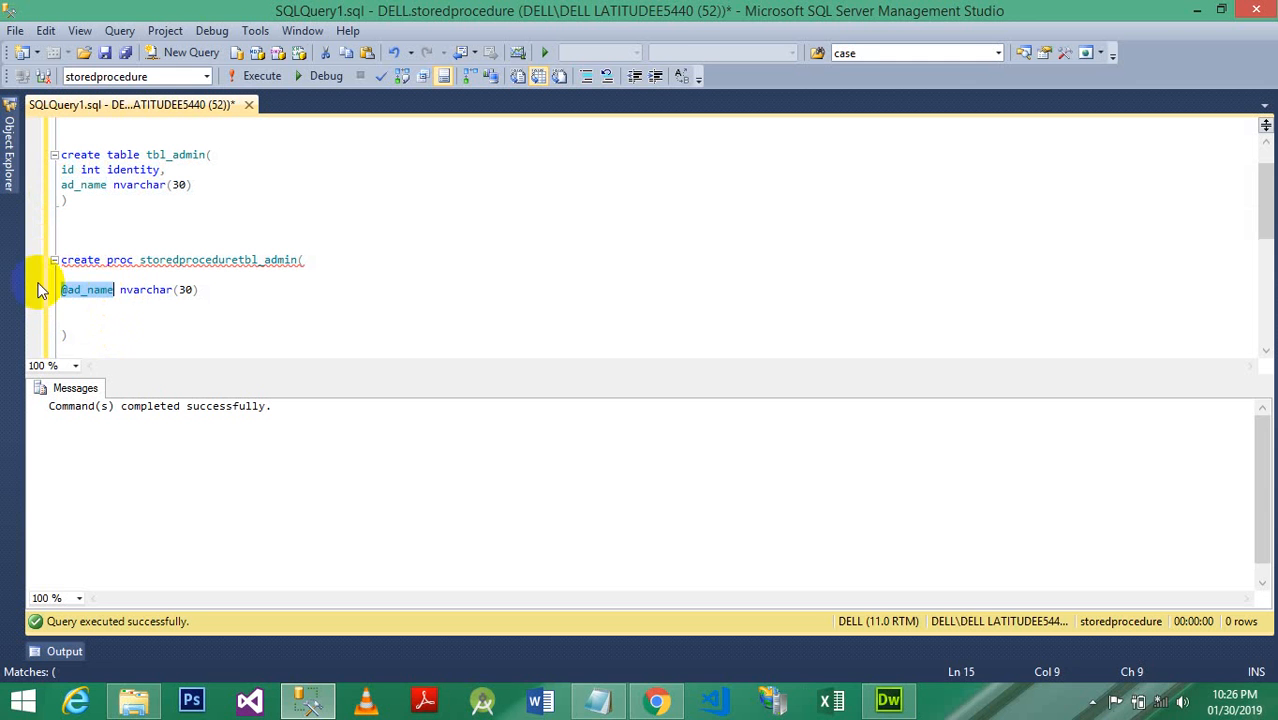
left_click(68, 292)
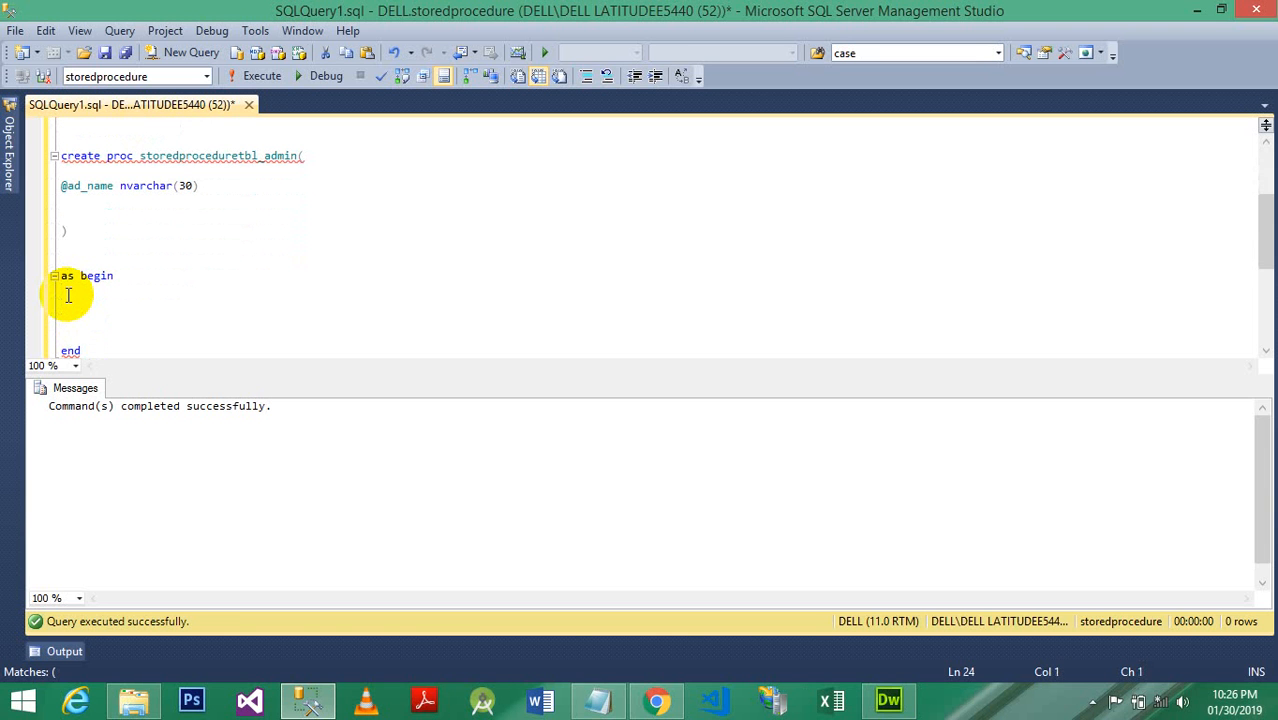
type("insert")
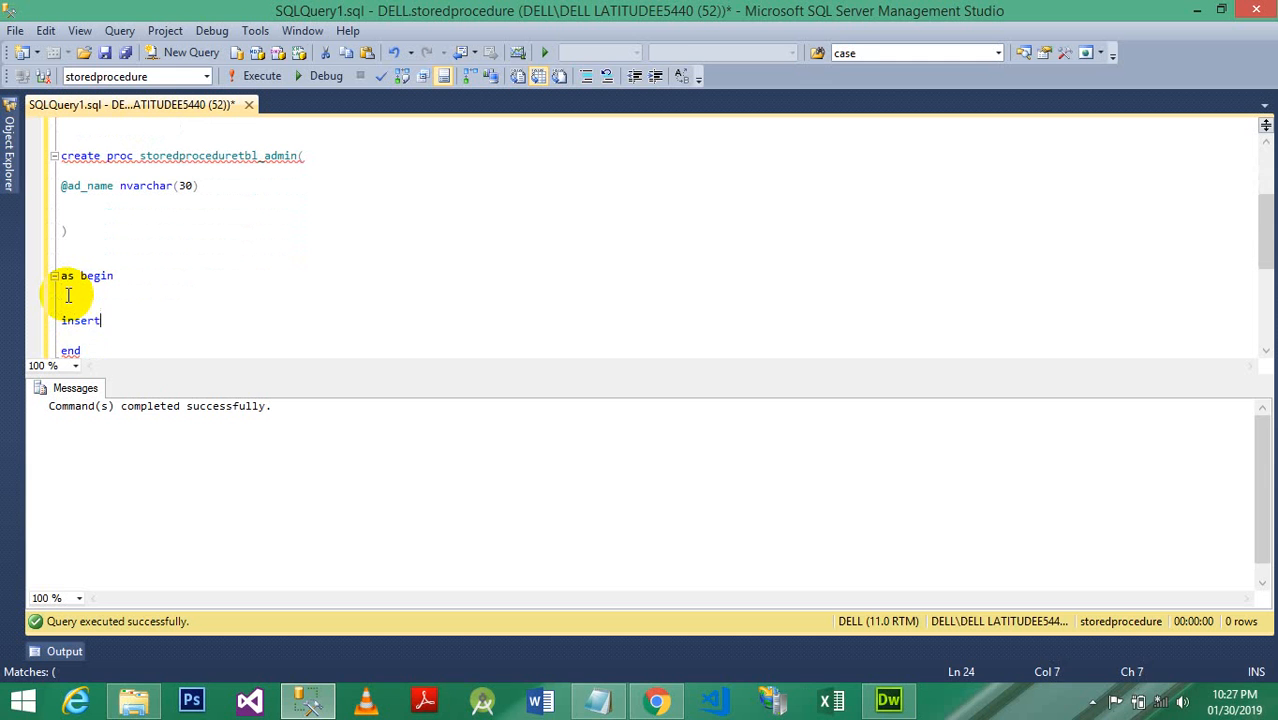
type("inot")
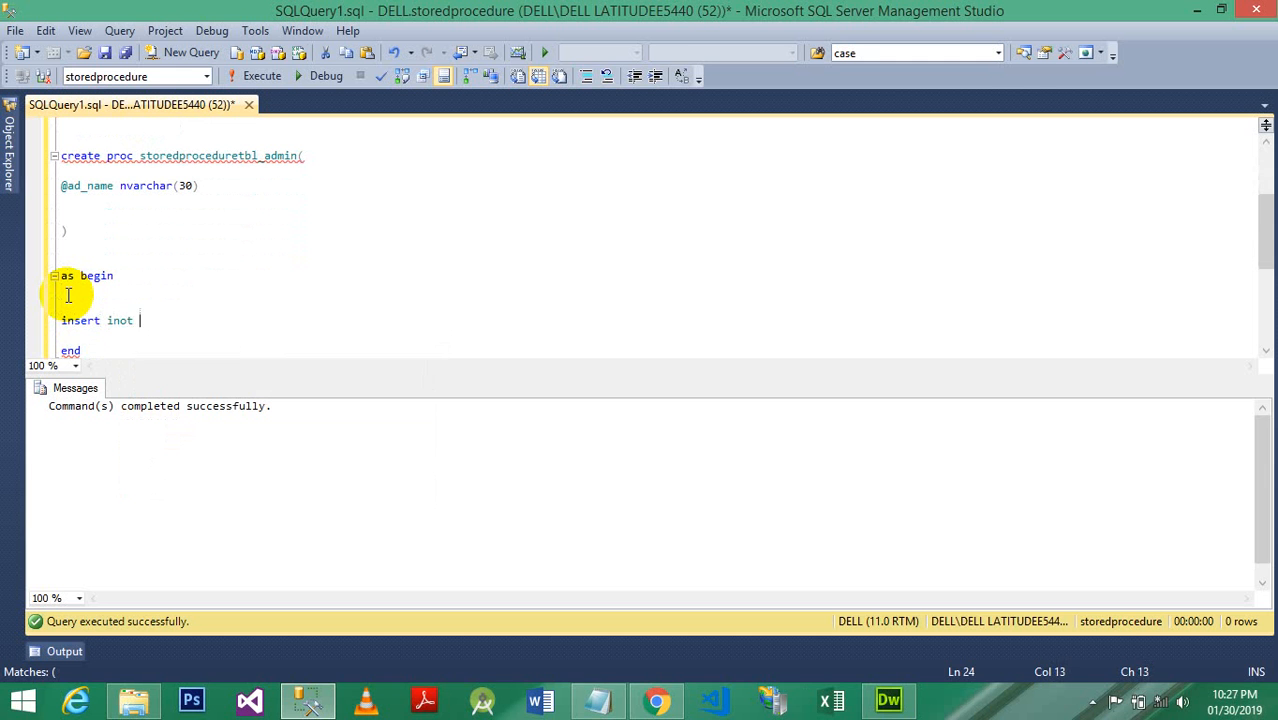
type("into")
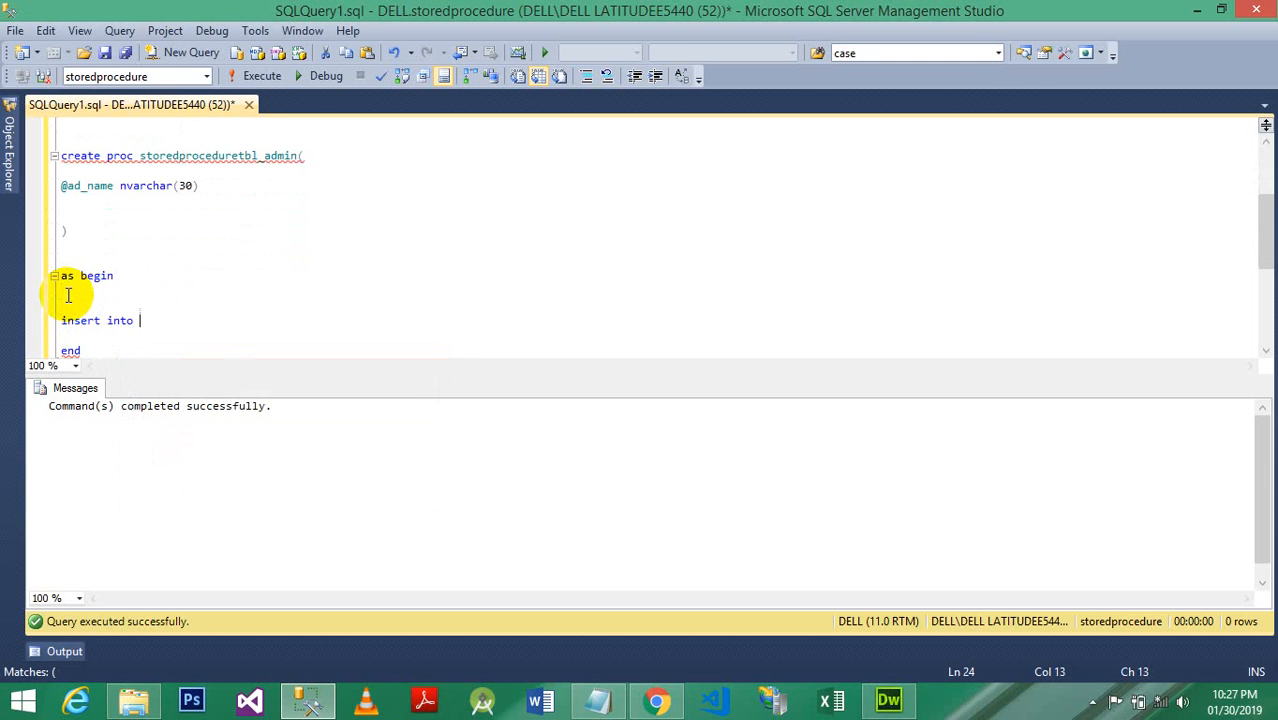
type("tbl")
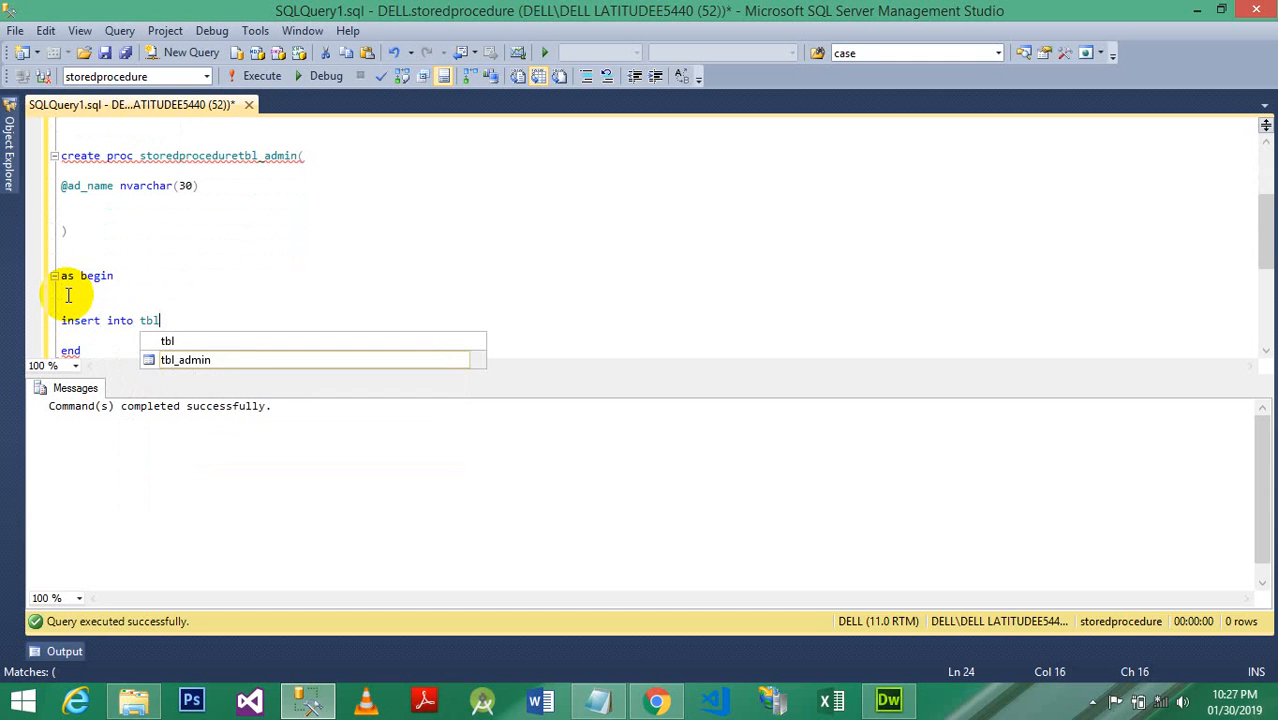
type("_admin vaa")
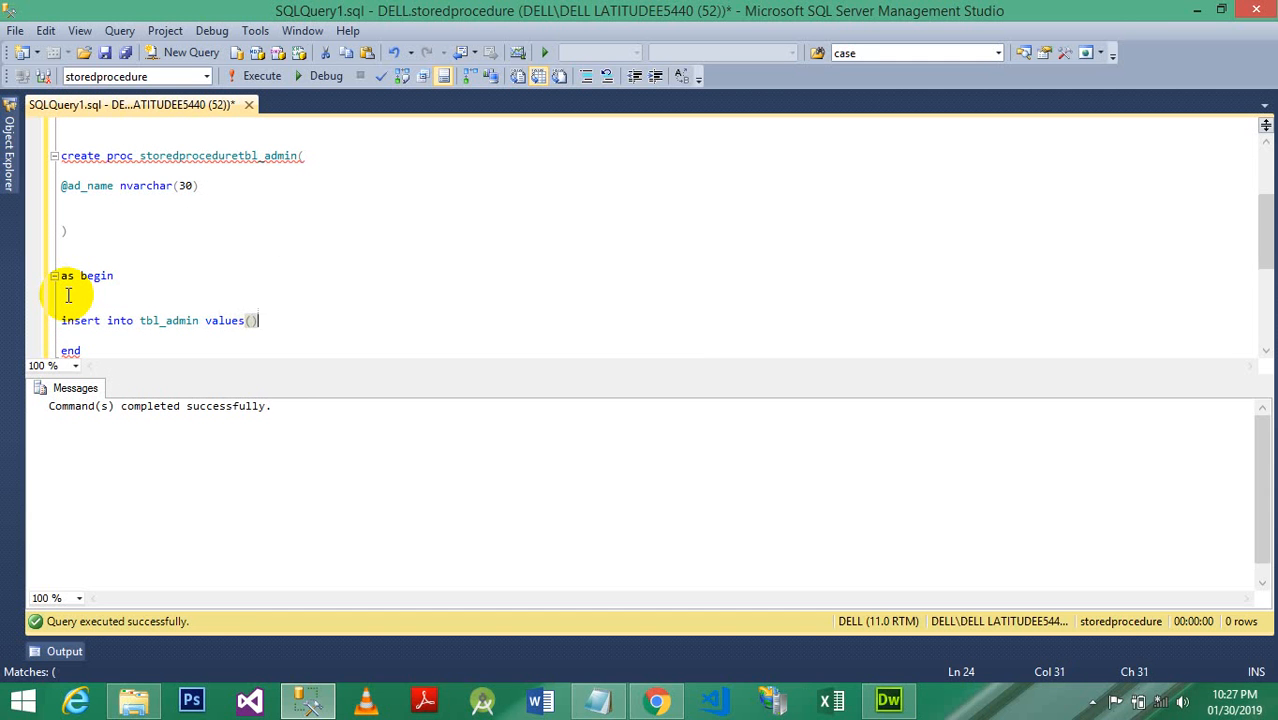
key("Backspace")
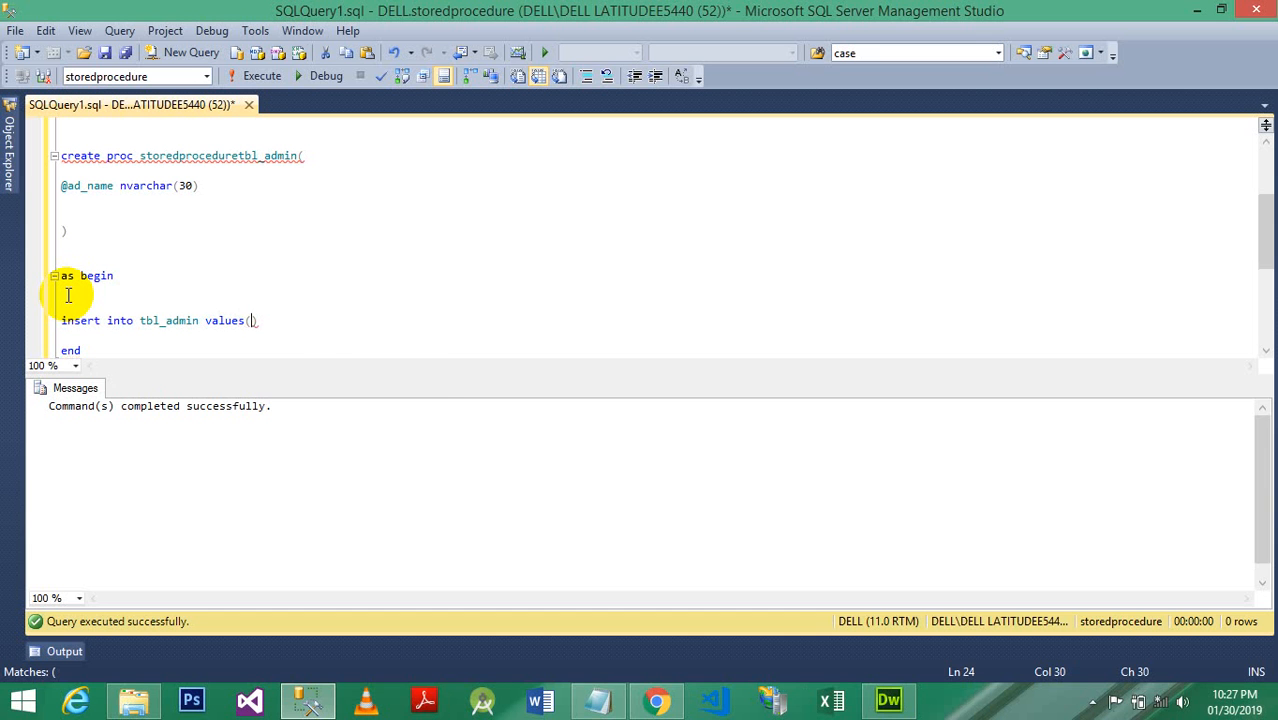
type("@ad_name")
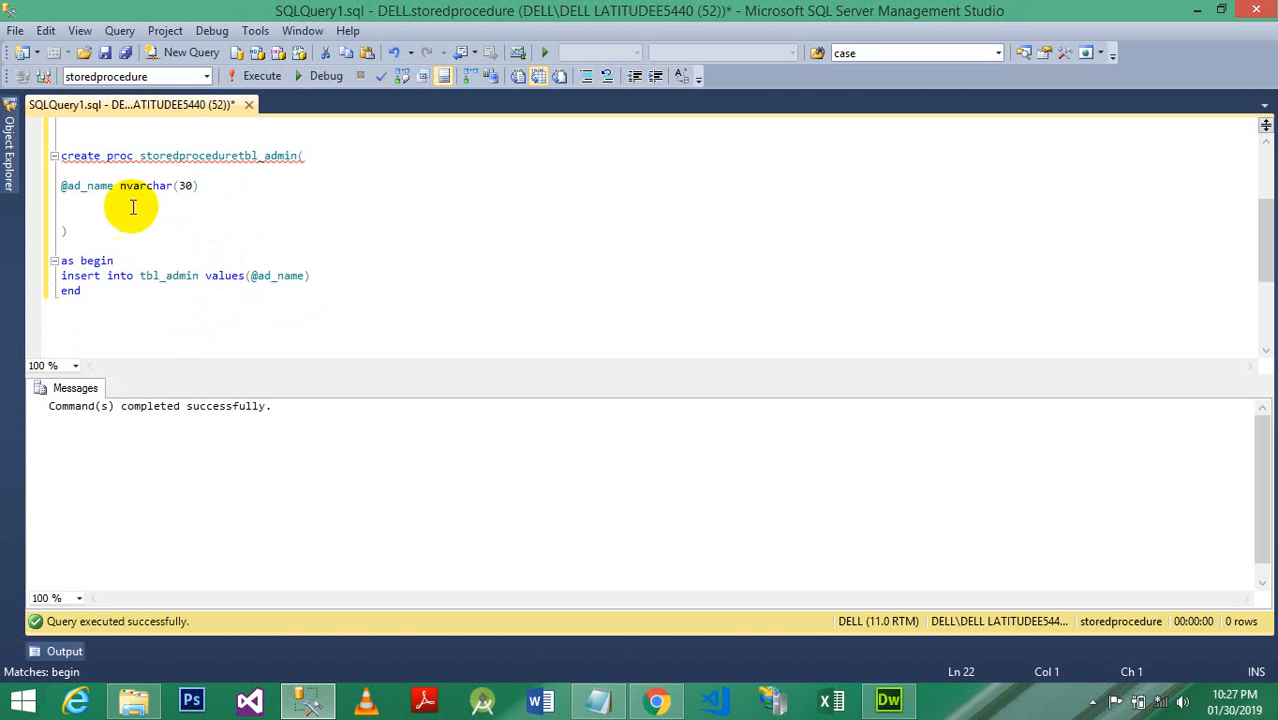
double_click(86, 184)
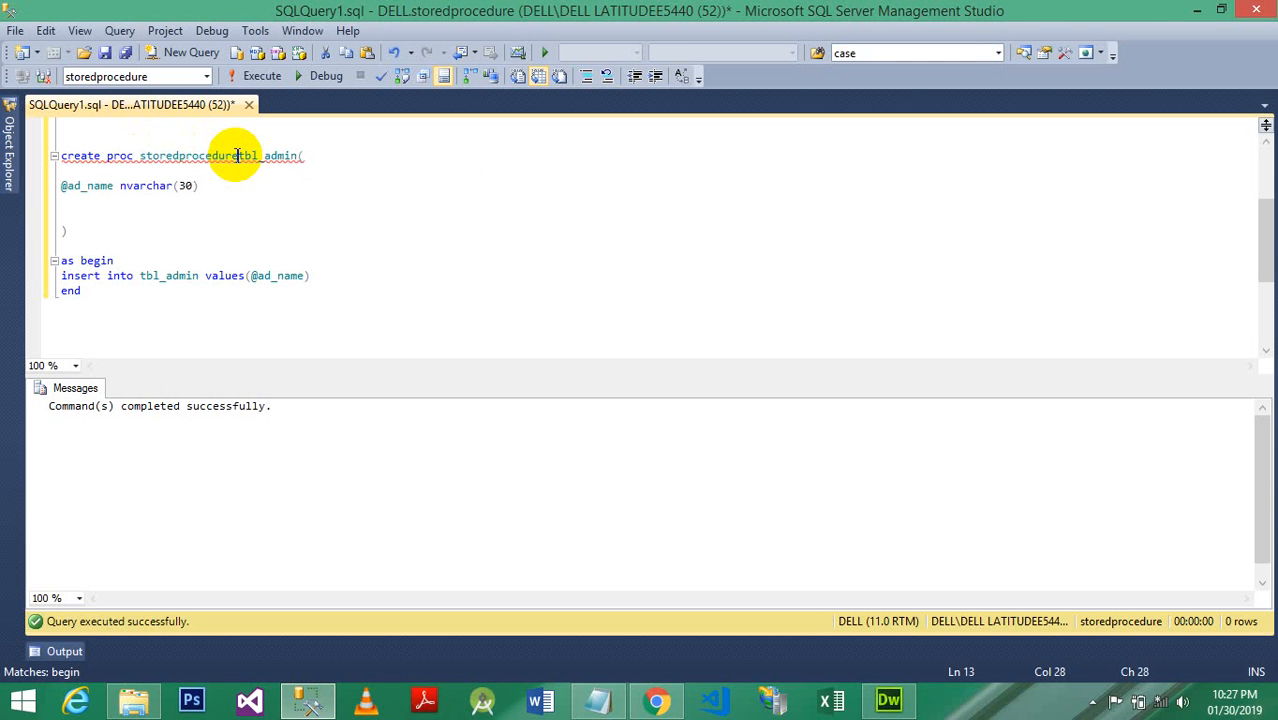
mouse_move(182, 224)
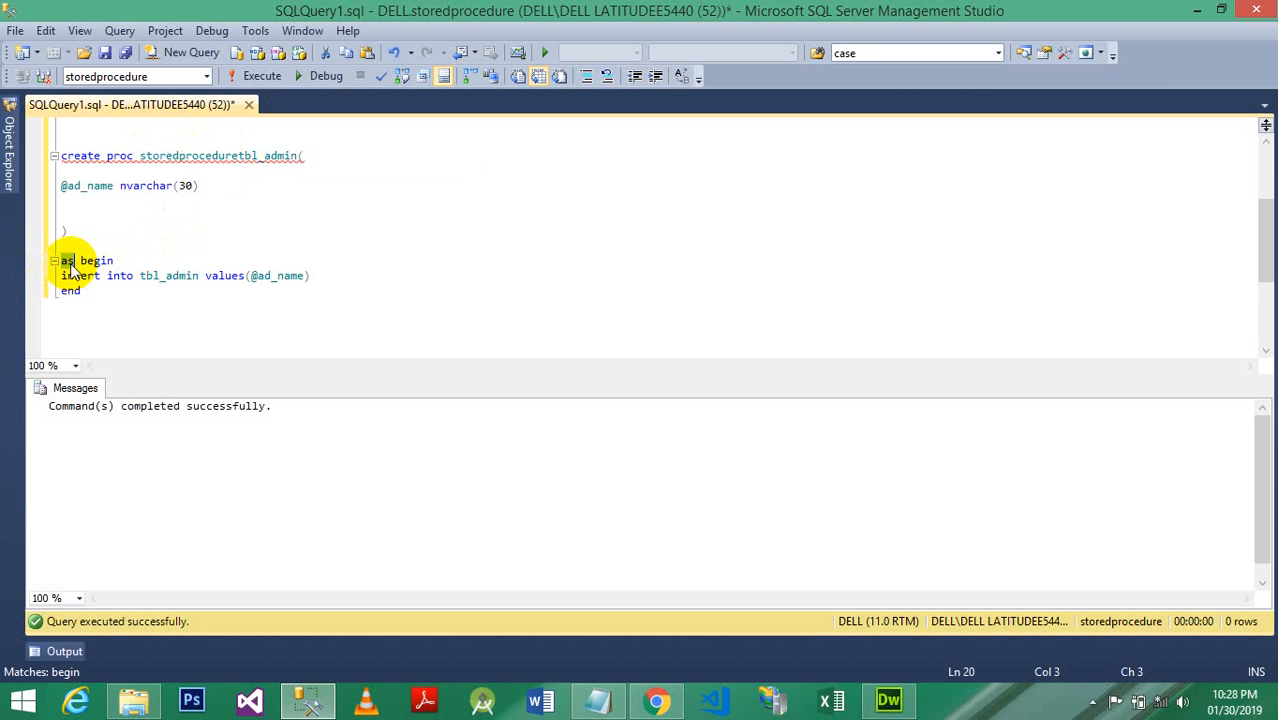
left_click(120, 260)
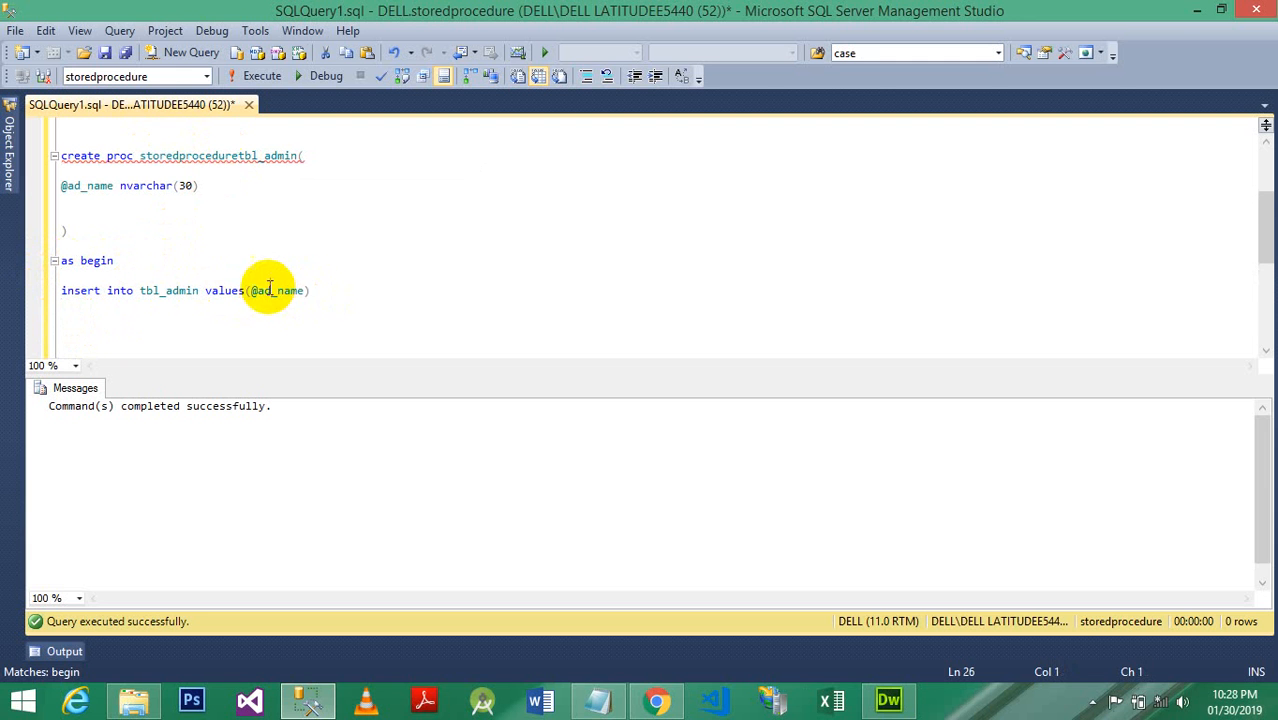
double_click(278, 290)
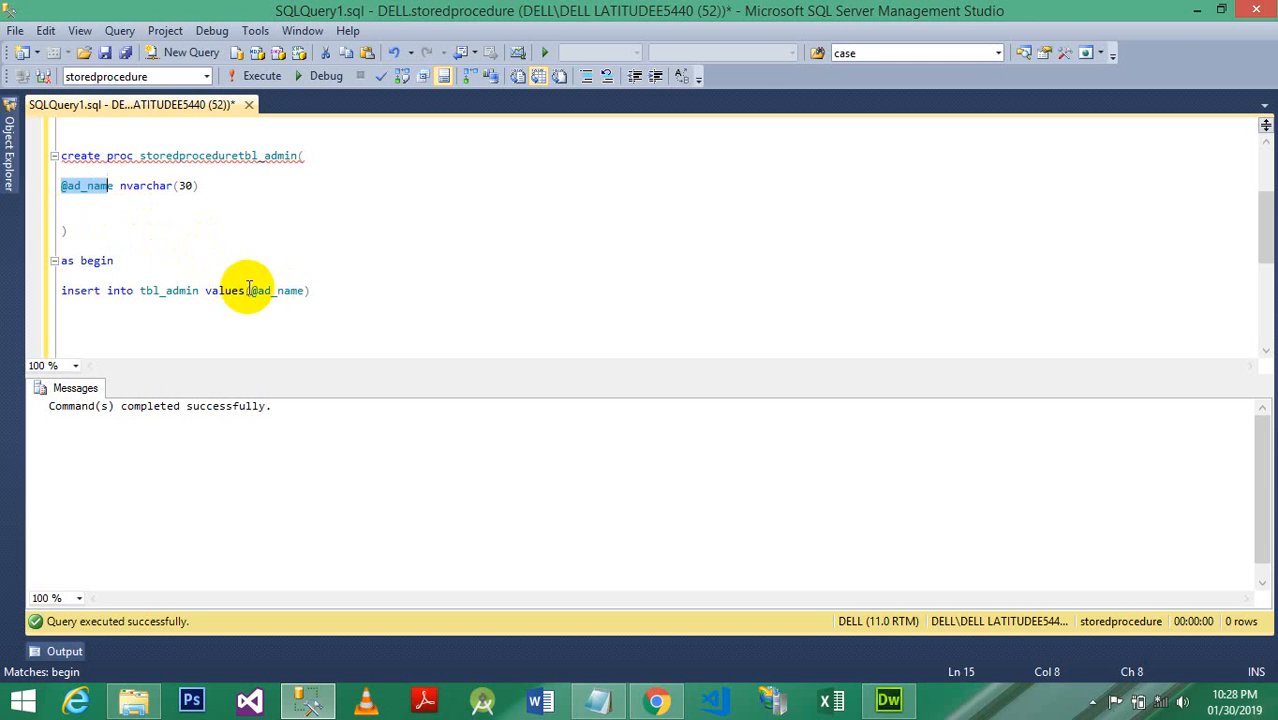
type("end")
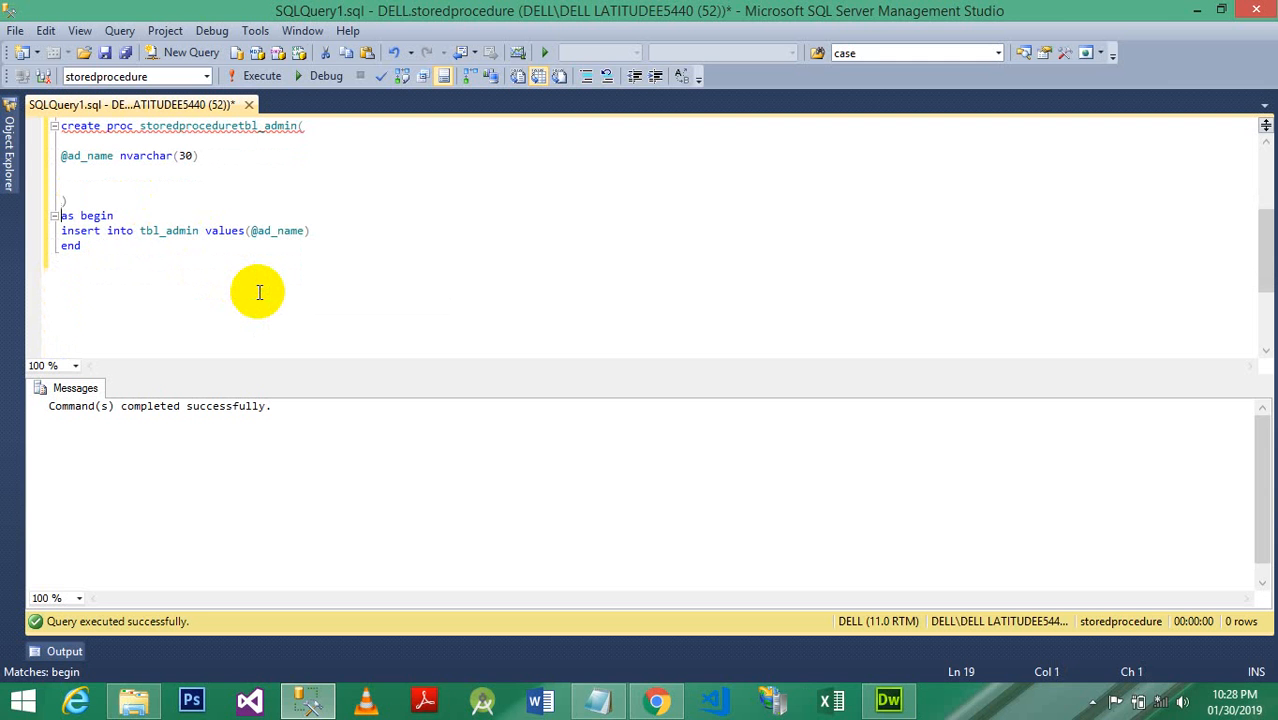
mouse_move(604, 518)
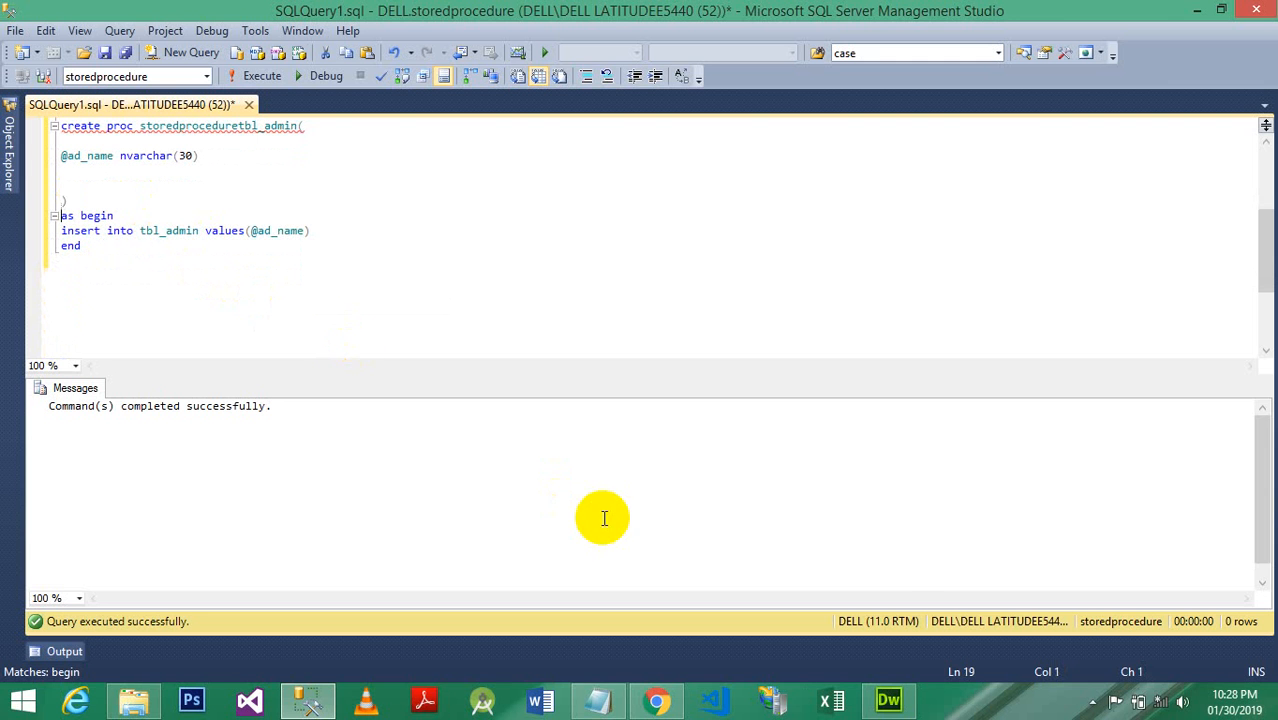